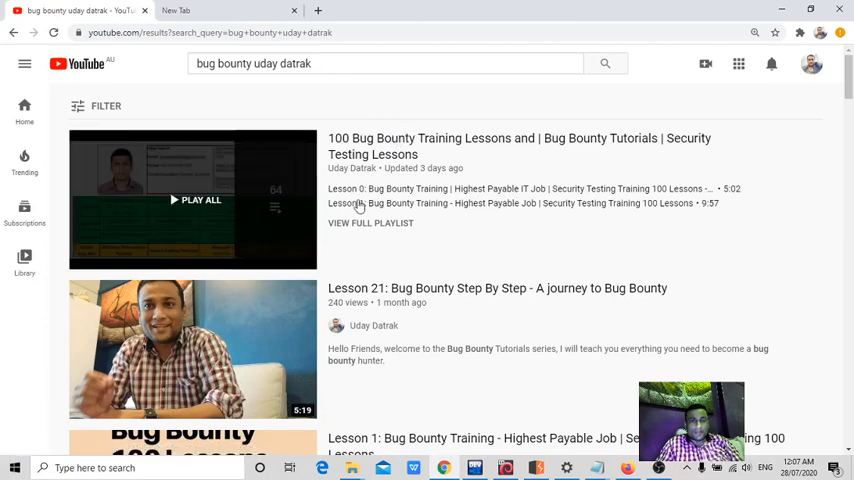
{"action": "mouse_move", "coordinate": [419, 202]}
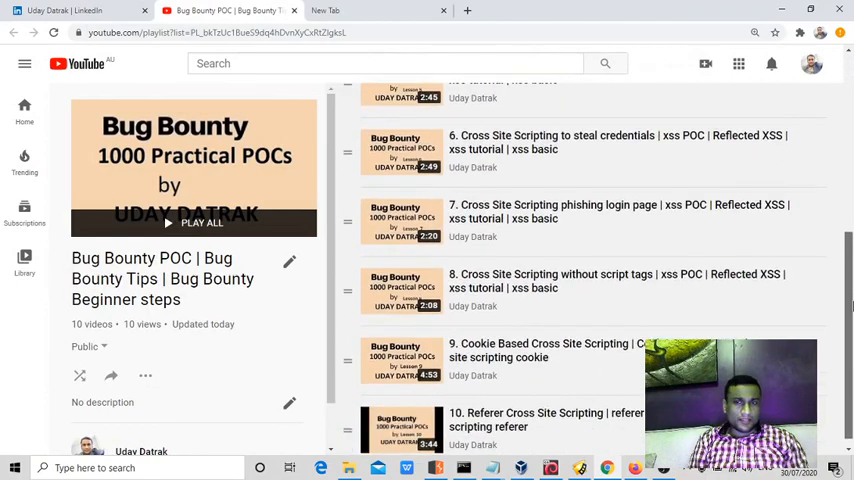
- Scroll through the Bug Bounty POC playlist's ten XSS lessons, ending at Referer Cross Site Scripting
{"action": "scroll", "scroll_direction": "down", "scroll_amount": 3}
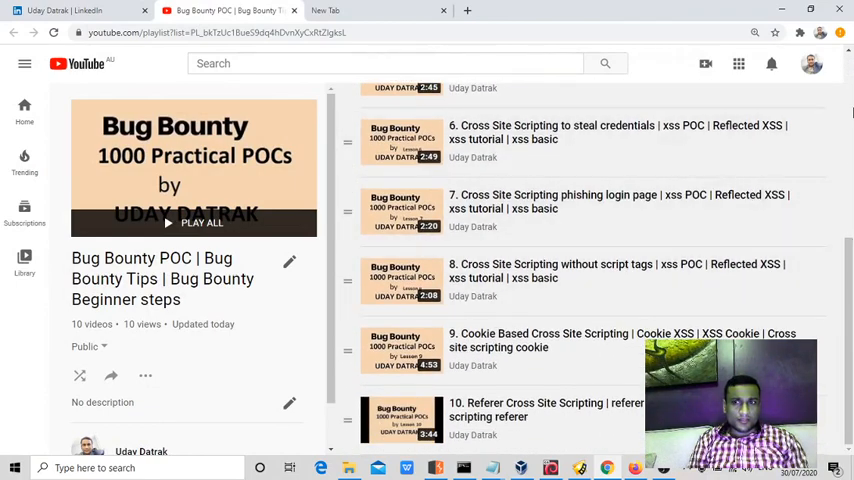
{"action": "scroll", "scroll_direction": "up", "scroll_amount": 3}
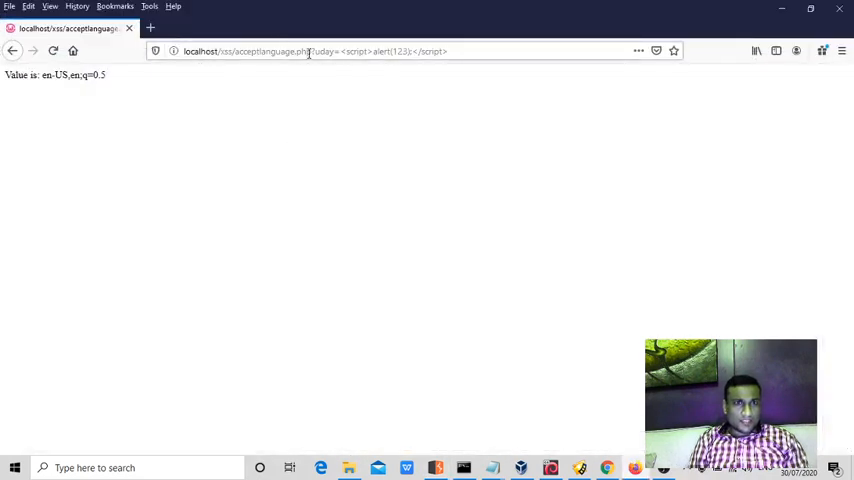
- Reload acceptlanguage.php without the ?uday=<script> query string, still showing en-US,en;q=0.5
{"action": "left_click", "coordinate": [310, 51]}
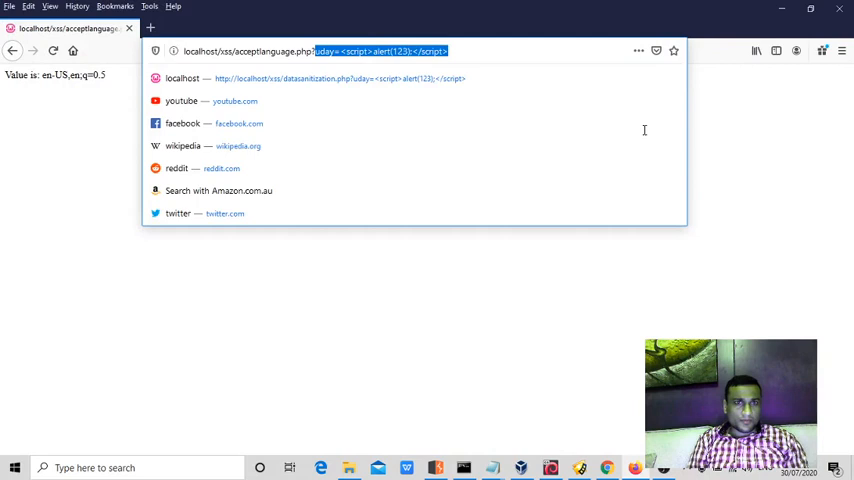
{"action": "key", "text": "Escape"}
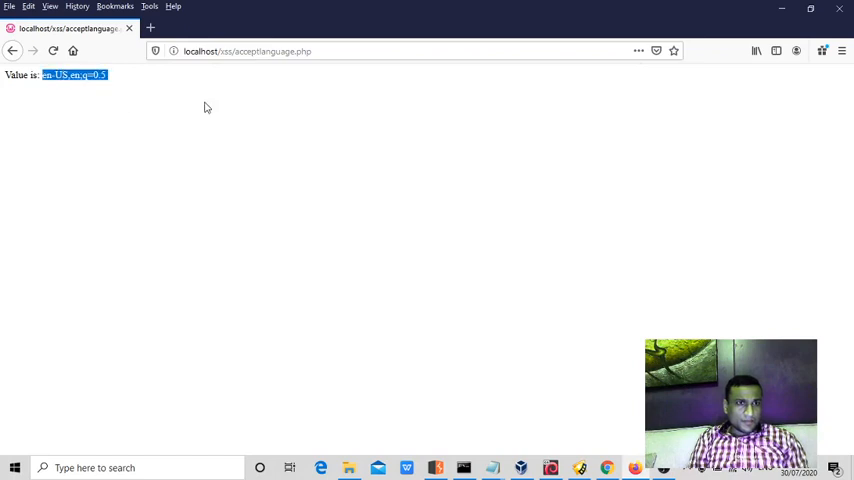
{"action": "mouse_move", "coordinate": [580, 435]}
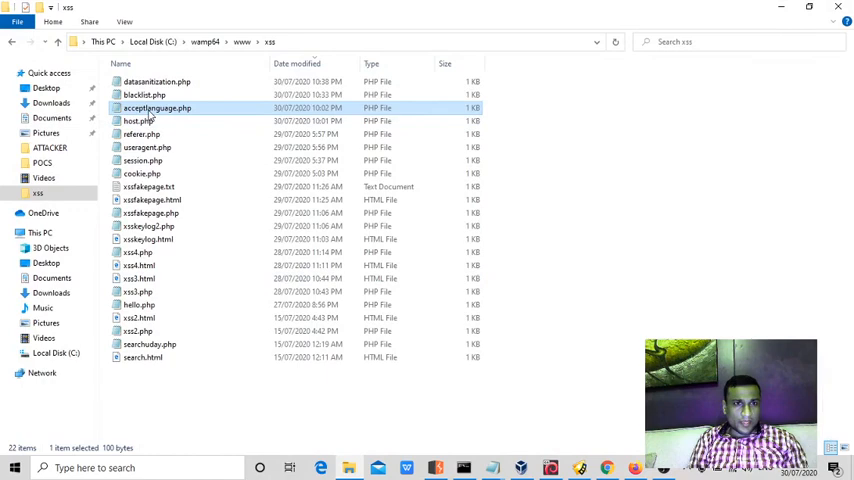
- Open acceptlanguage.php in Notepad and review its HTTP_ACCEPT_LANGUAGE echo line
{"action": "double_click", "coordinate": [156, 108]}
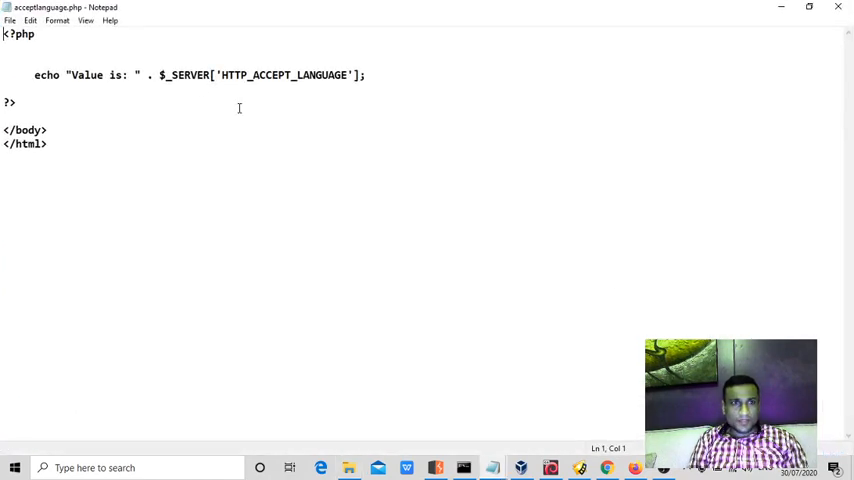
{"action": "left_click_drag", "start_coordinate": [171, 75], "coordinate": [348, 75]}
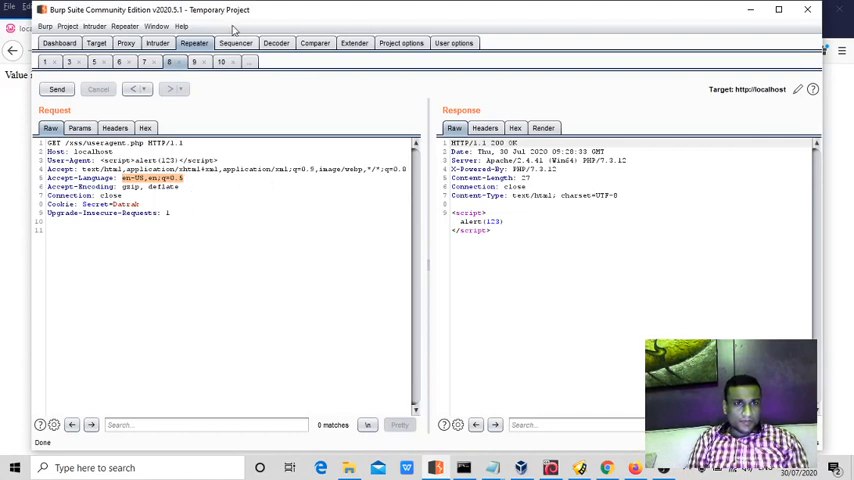
- Bring up Repeater tab 10's acceptlanguage.php request and its Show response in browser option
{"action": "left_click", "coordinate": [221, 62]}
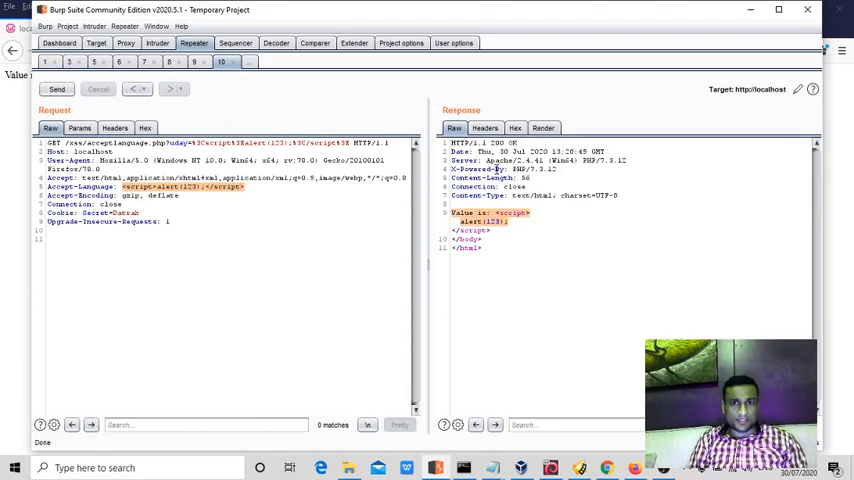
{"action": "right_click", "coordinate": [490, 210]}
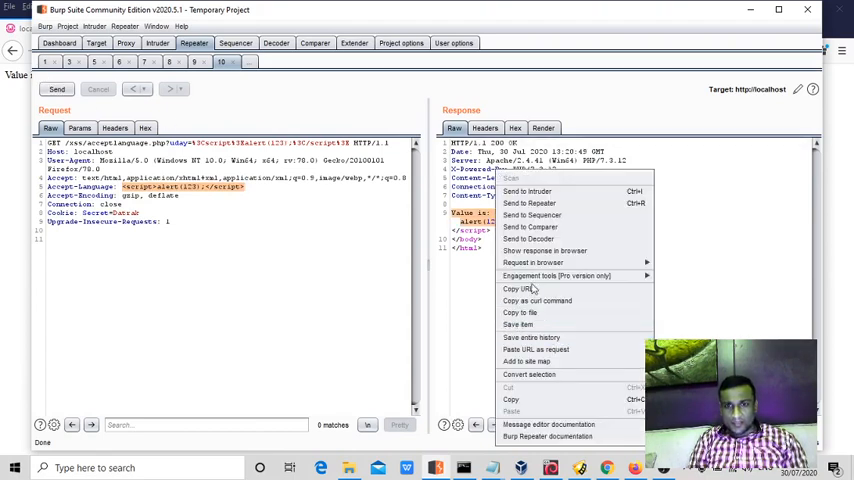
{"action": "mouse_move", "coordinate": [544, 250]}
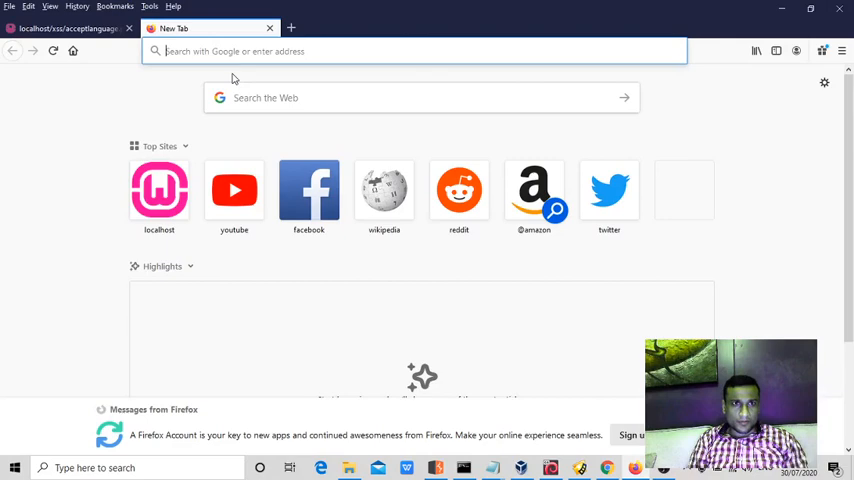
- Load the Burp response URL in Firefox, dismiss the 123 alert, and switch programs
{"action": "type", "text": "burpsuite"}
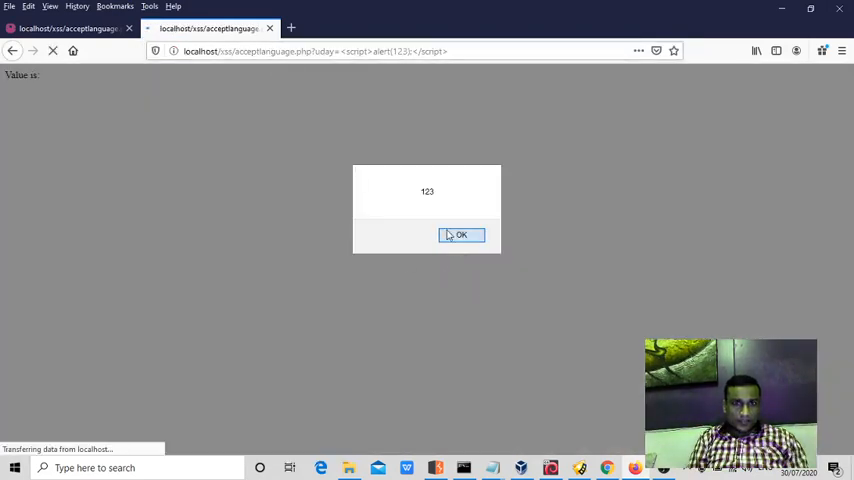
{"action": "left_click", "coordinate": [461, 235]}
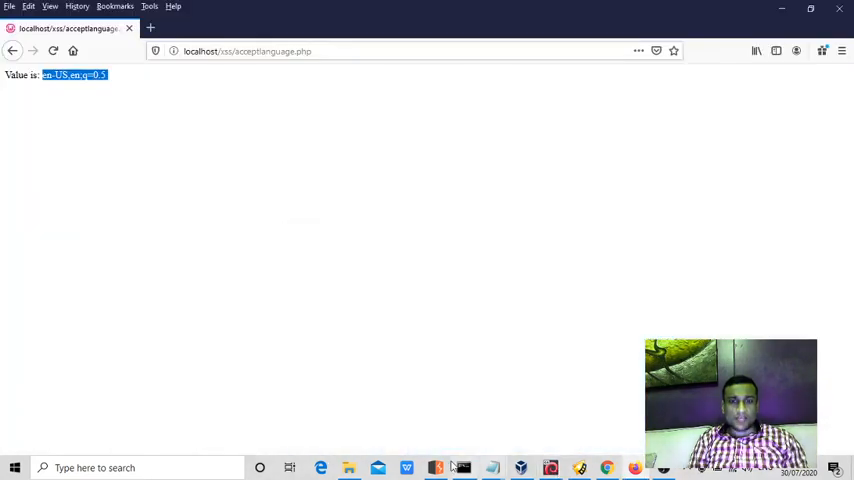
{"action": "left_click", "coordinate": [435, 467]}
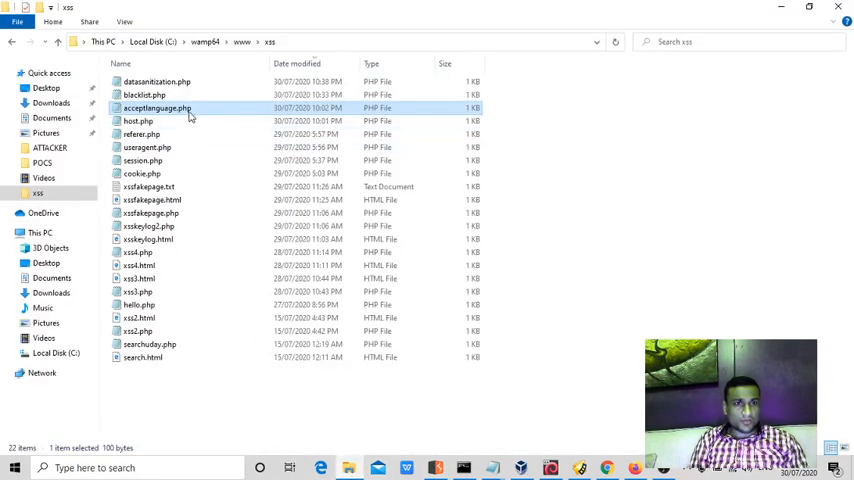
- Reopen acceptlanguage.php in Notepad and highlight HTTP_ACCEPT_LANGUAGE in its echo line
{"action": "double_click", "coordinate": [156, 107]}
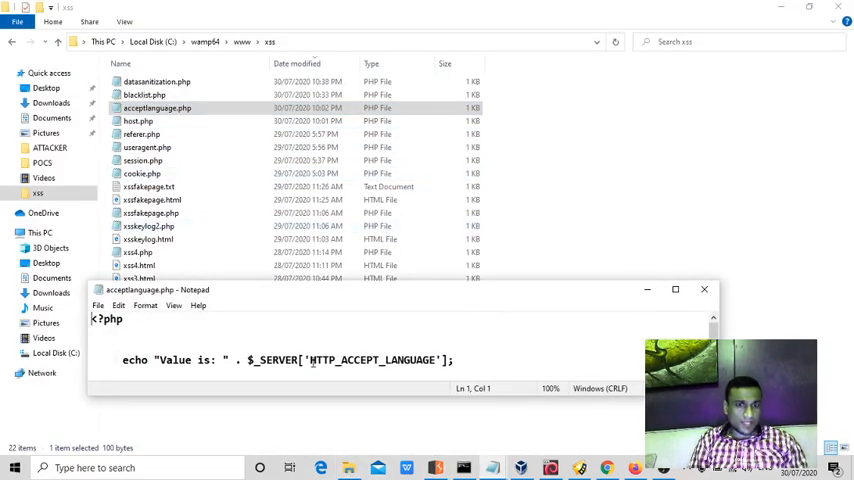
{"action": "double_click", "coordinate": [370, 360]}
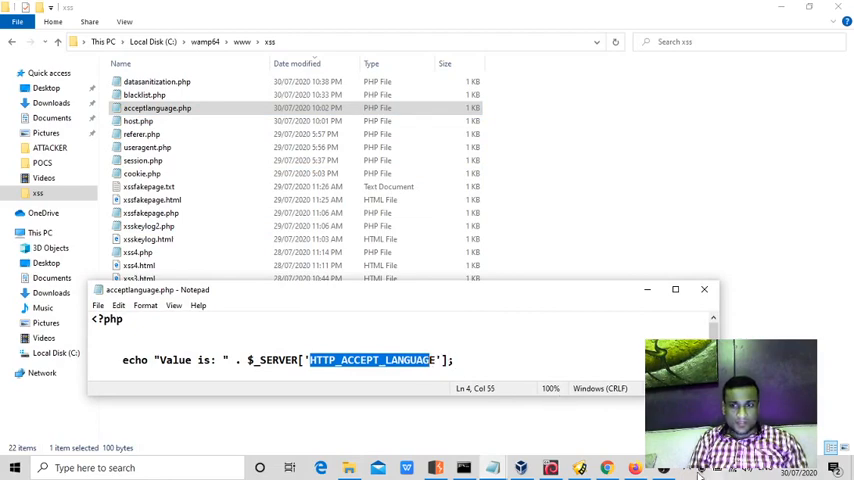